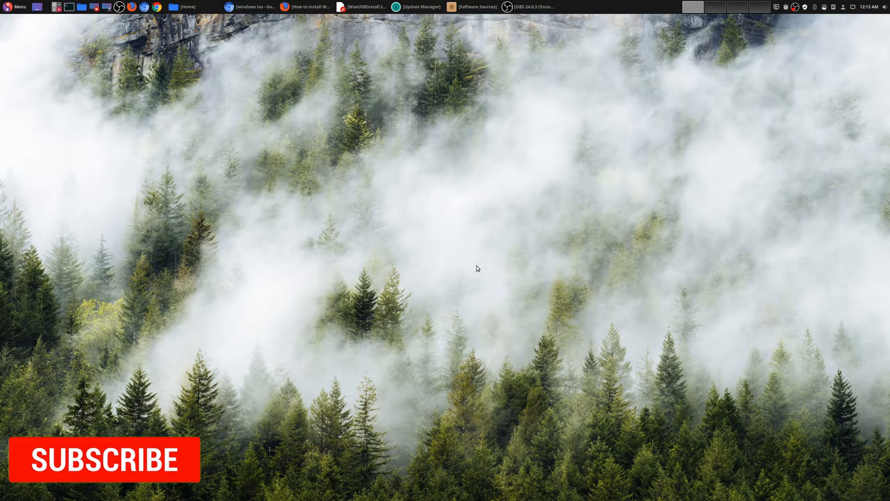
Reach the Microsoft Windows 10 ISO download page from the search result.
left_click(104, 466)
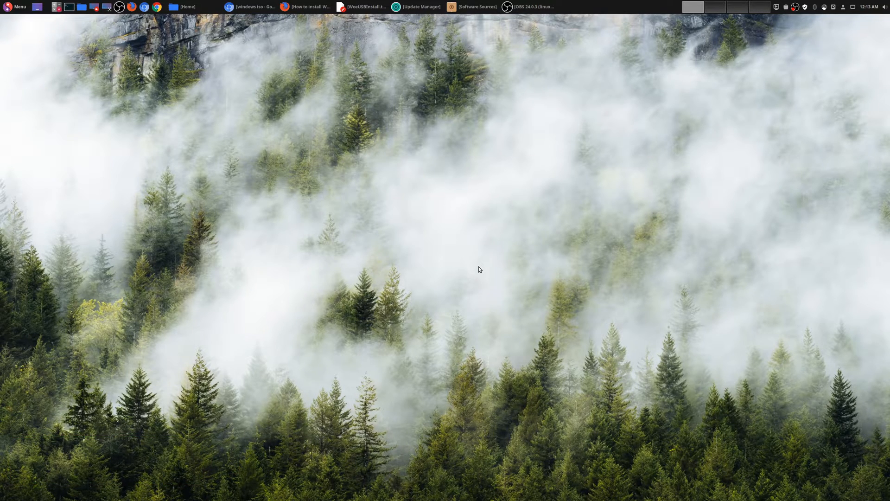
mouse_move(470, 258)
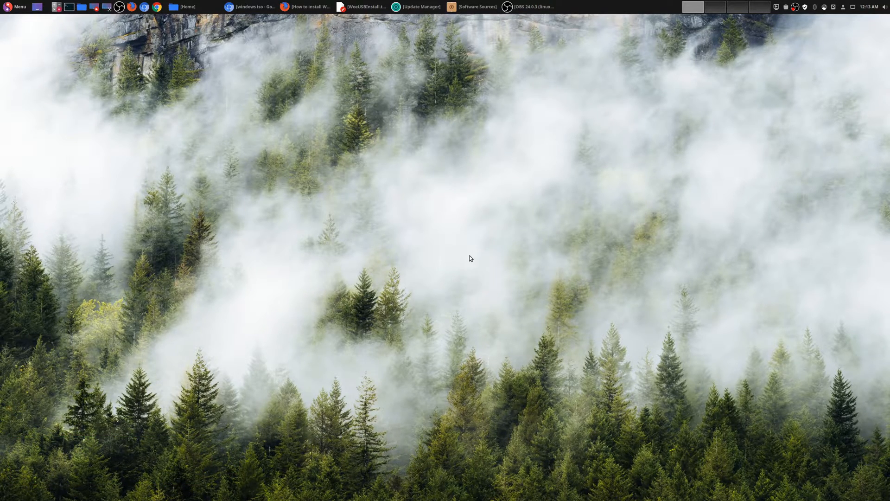
mouse_move(222, 145)
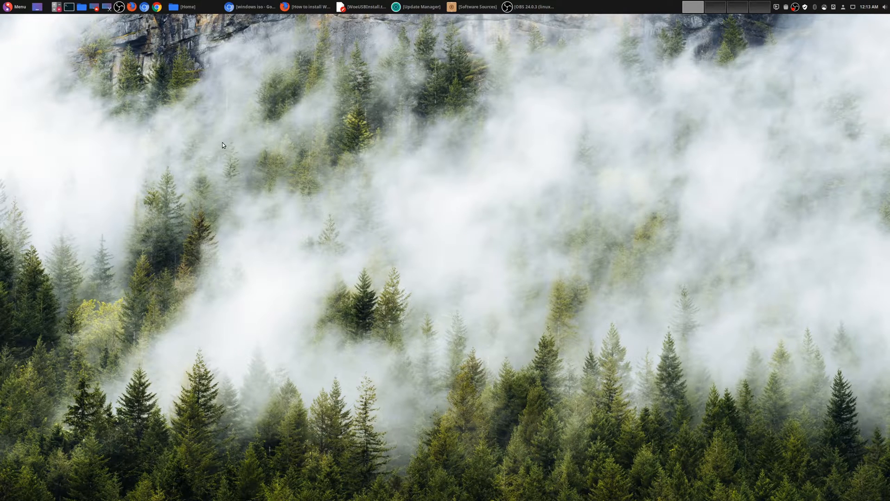
left_click(15, 8)
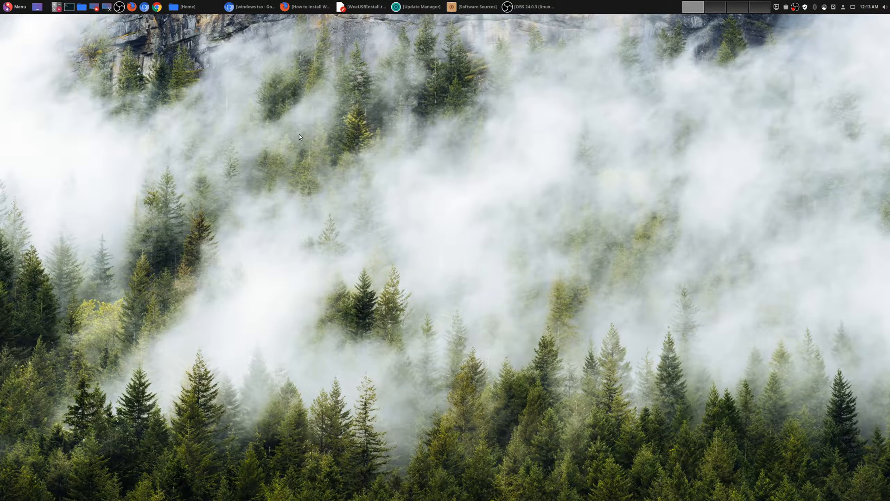
mouse_move(287, 85)
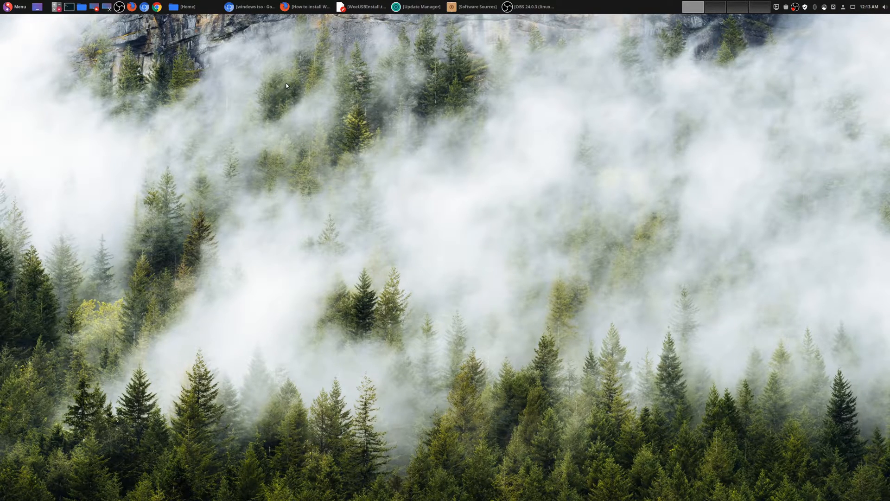
left_click(249, 6)
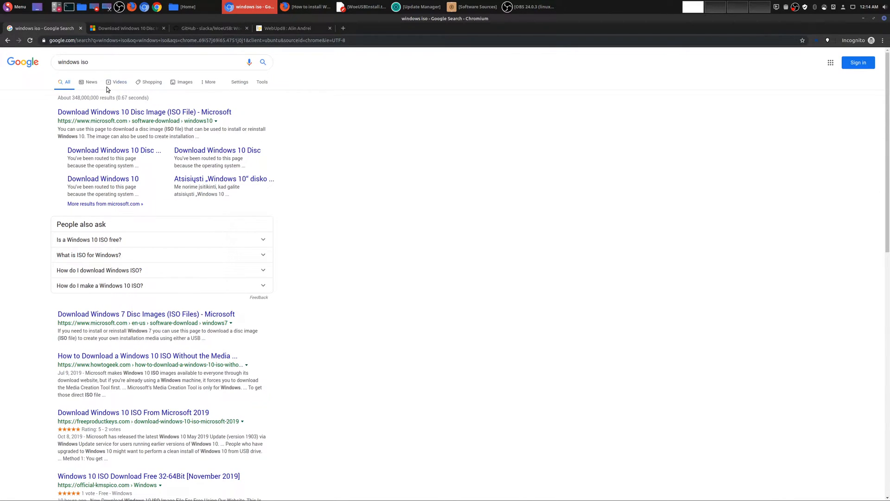
mouse_move(82, 63)
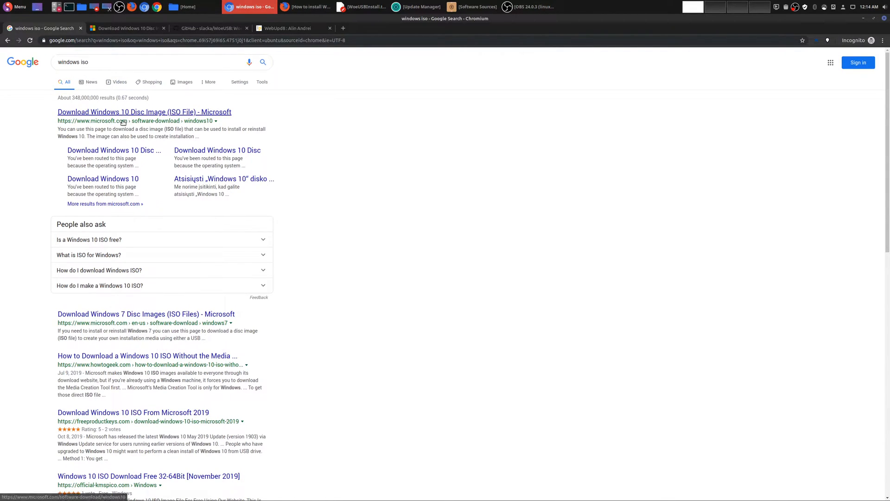
left_click(142, 111)
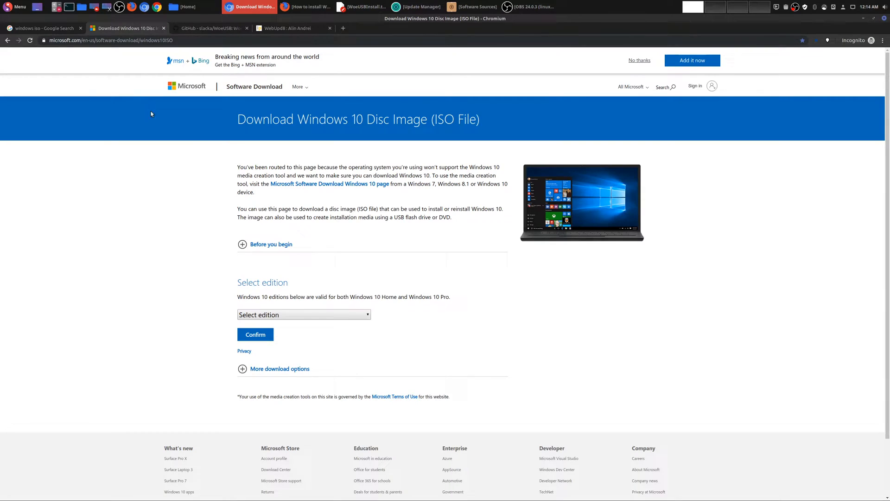
mouse_move(213, 156)
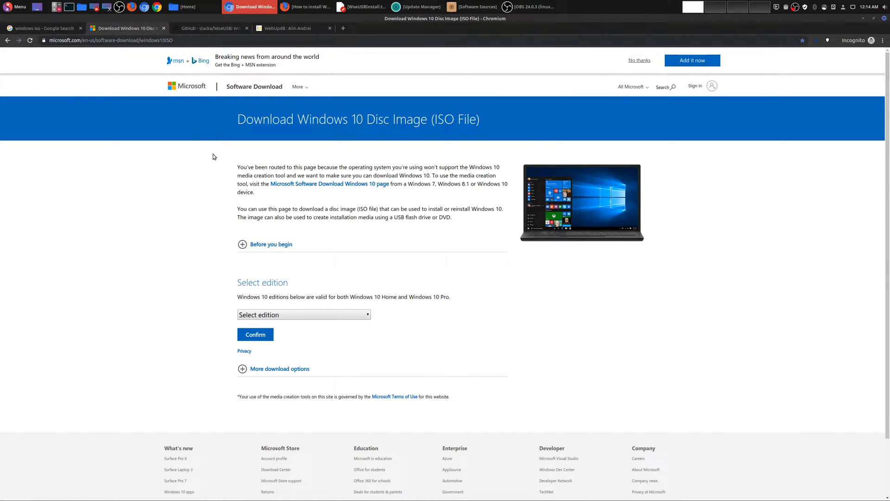
mouse_move(406, 257)
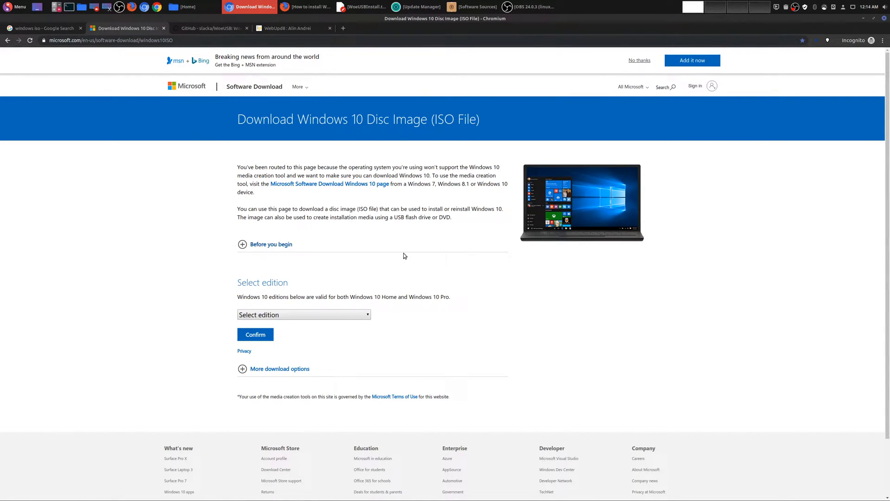
Select Windows 10 as the edition, confirm it, and choose English as the product language.
scroll("down", 3)
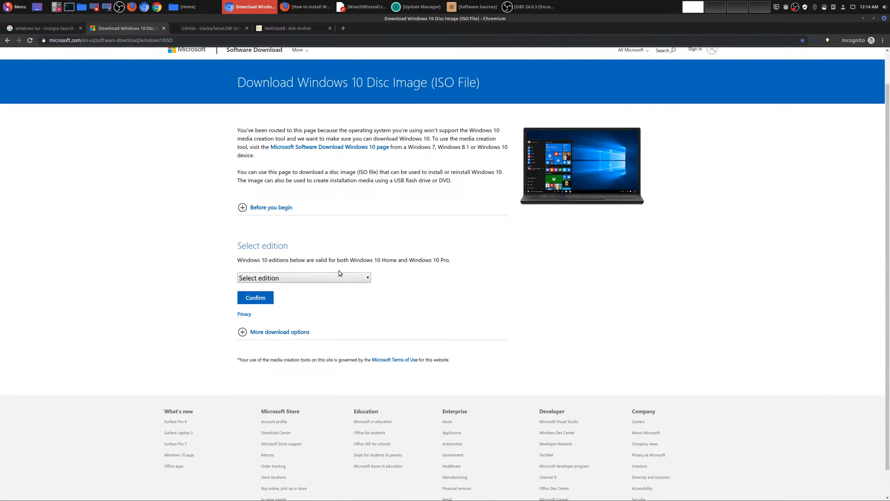
left_click(302, 278)
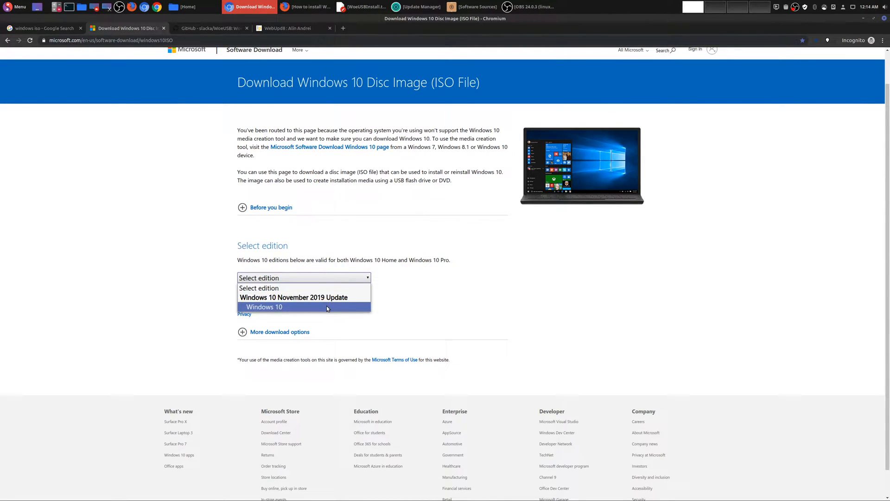
left_click(265, 307)
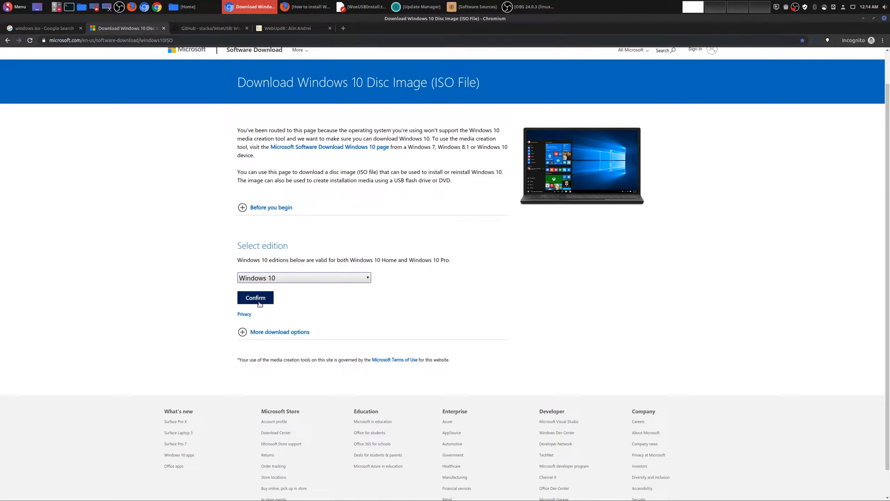
left_click(256, 297)
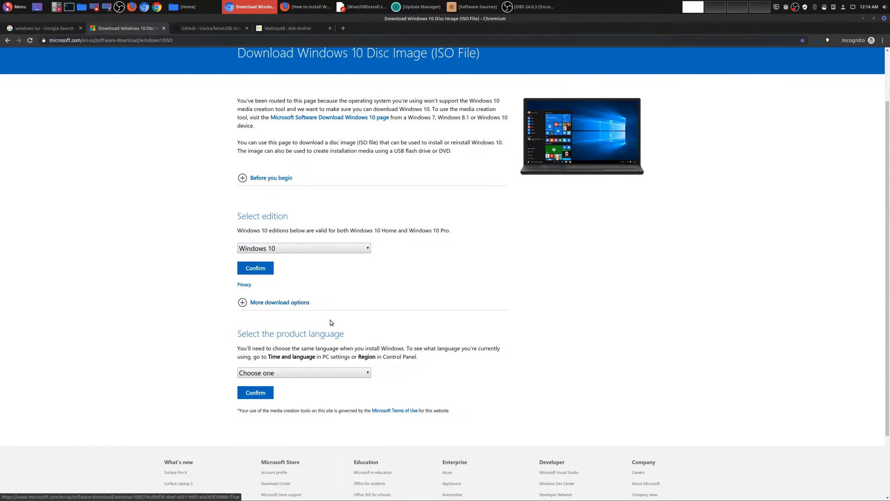
left_click(303, 373)
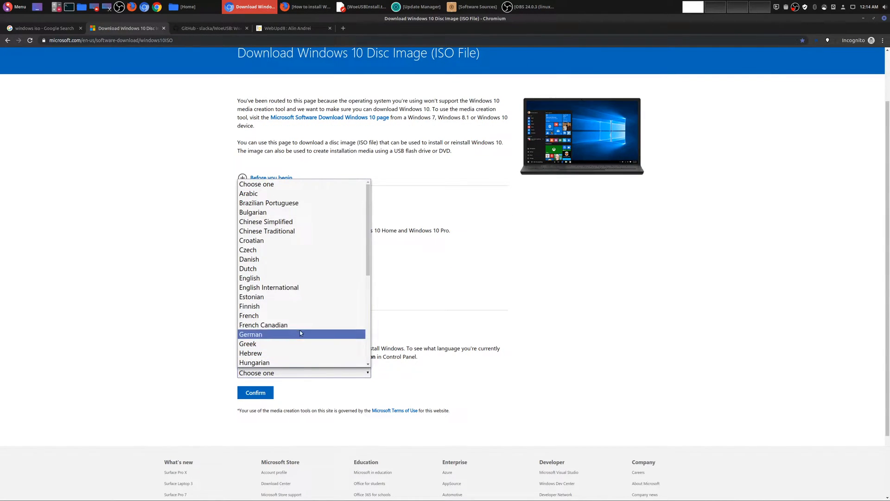
left_click(249, 278)
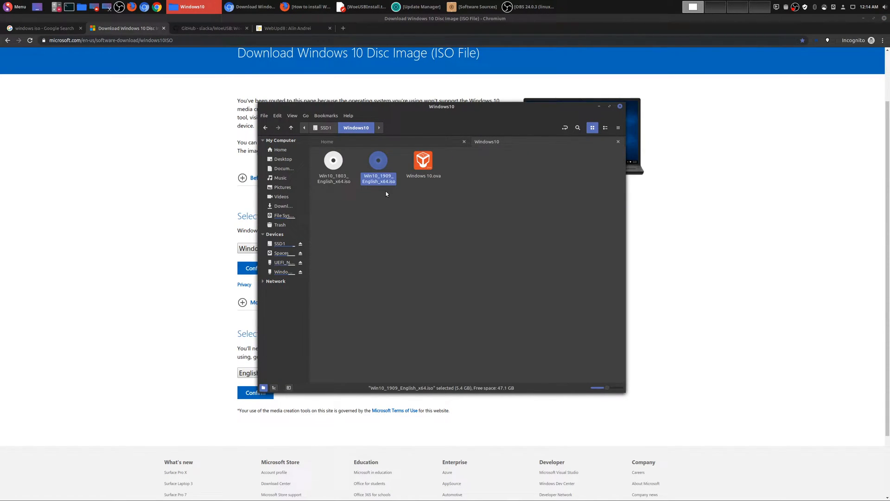
mouse_move(407, 206)
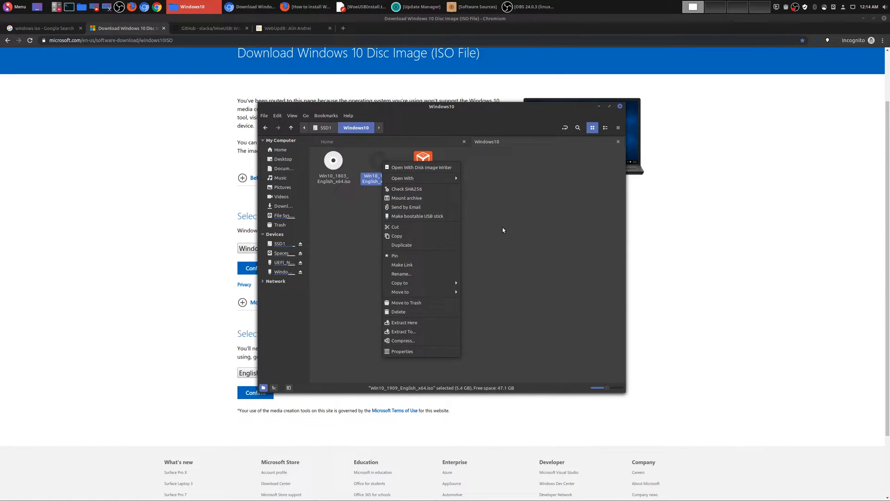
Launch USB Image Writer from the Mint menu's Accessories category.
left_click(20, 8)
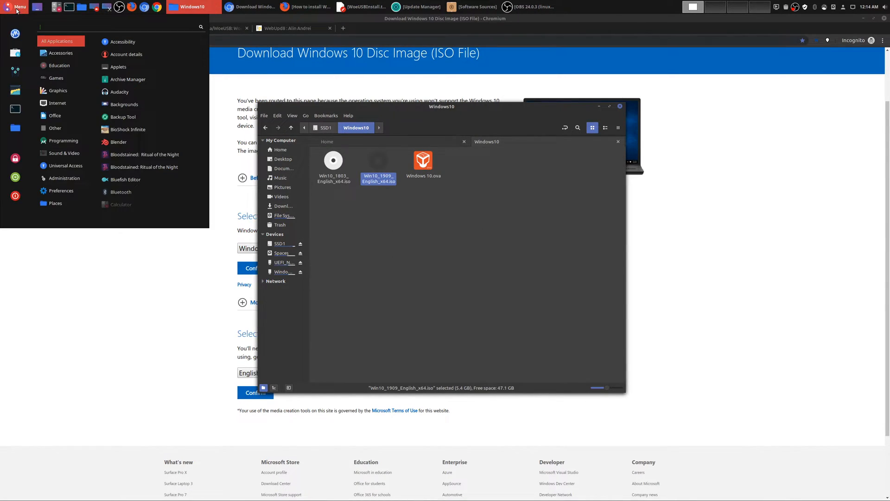
left_click(59, 53)
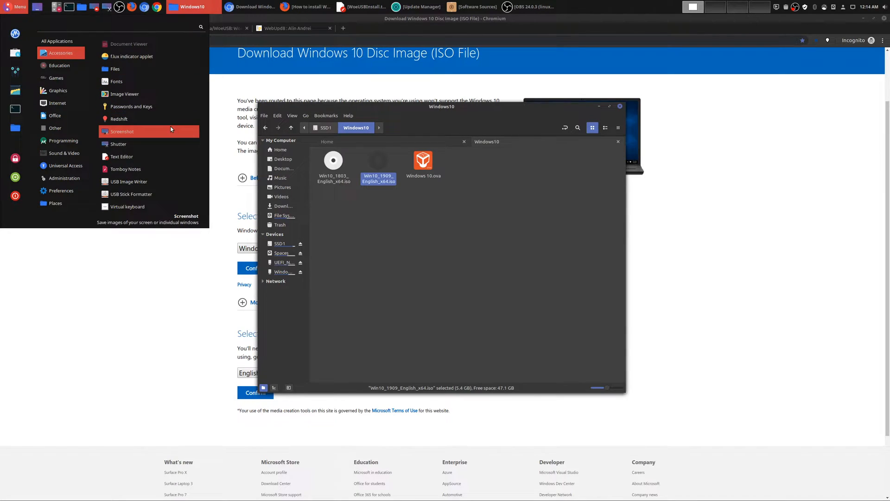
mouse_move(171, 194)
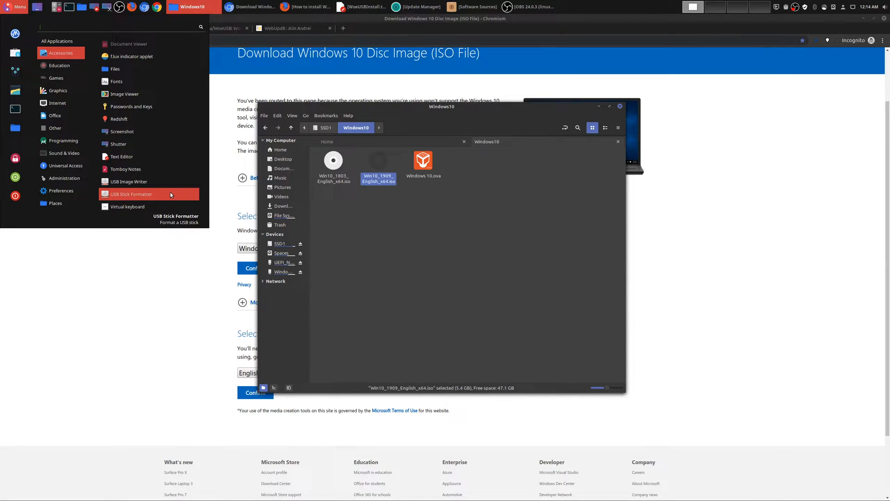
left_click(132, 194)
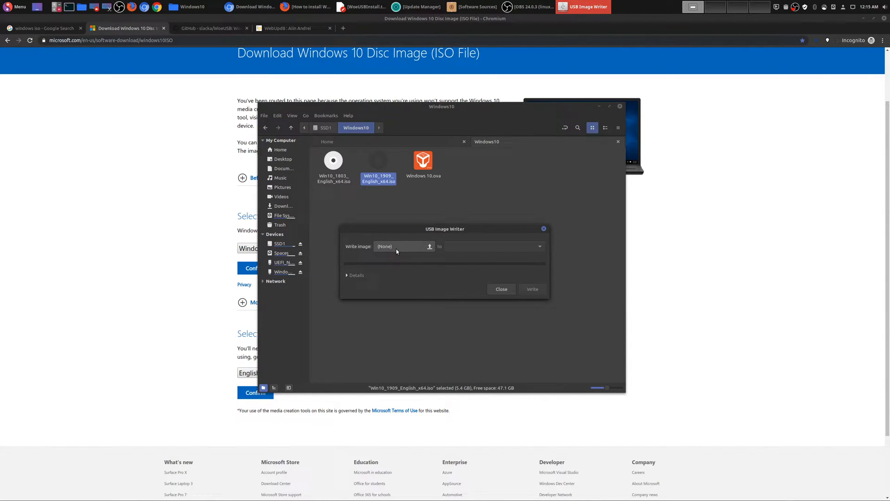
Close USB Image Writer without writing and switch to the WoeUSB GitHub page.
left_click(430, 247)
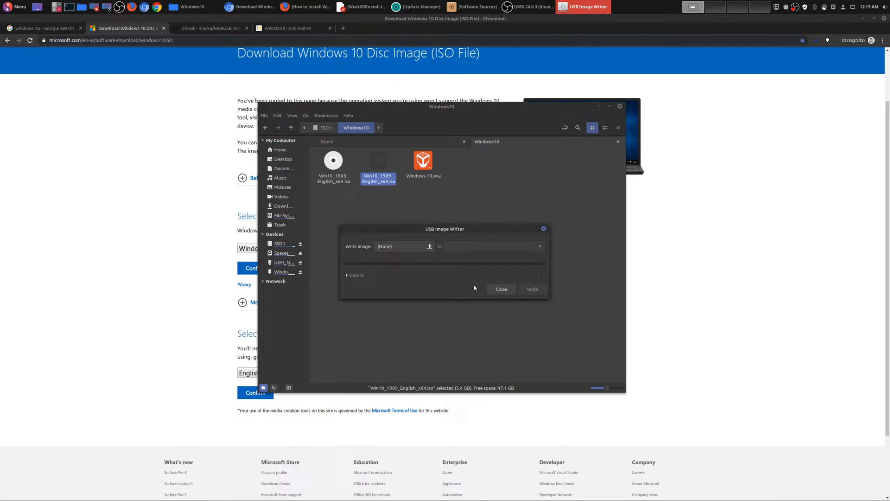
left_click(501, 289)
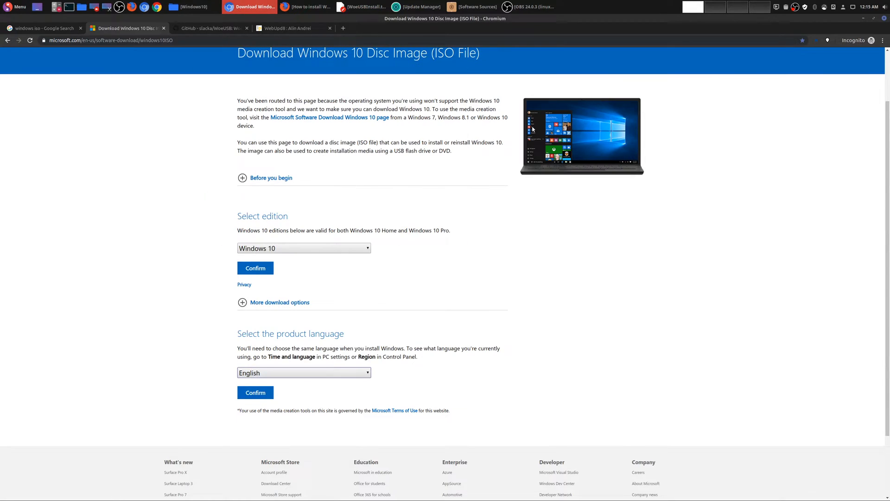
mouse_move(256, 74)
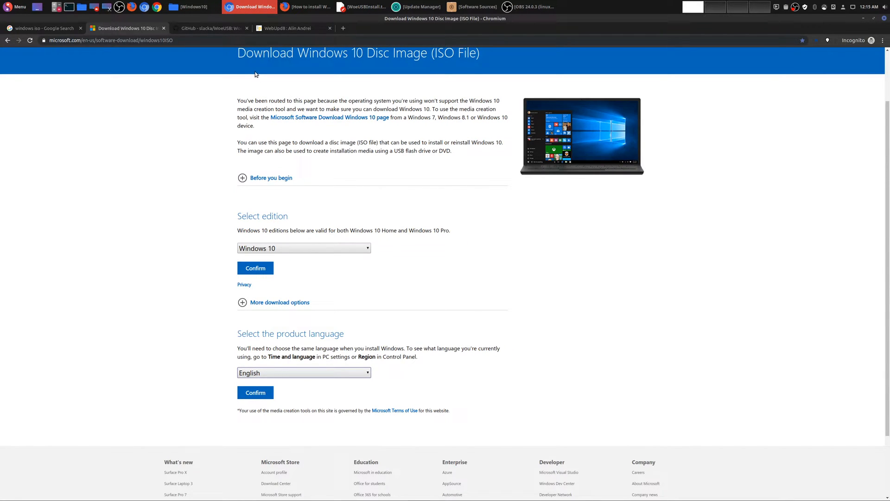
left_click(211, 28)
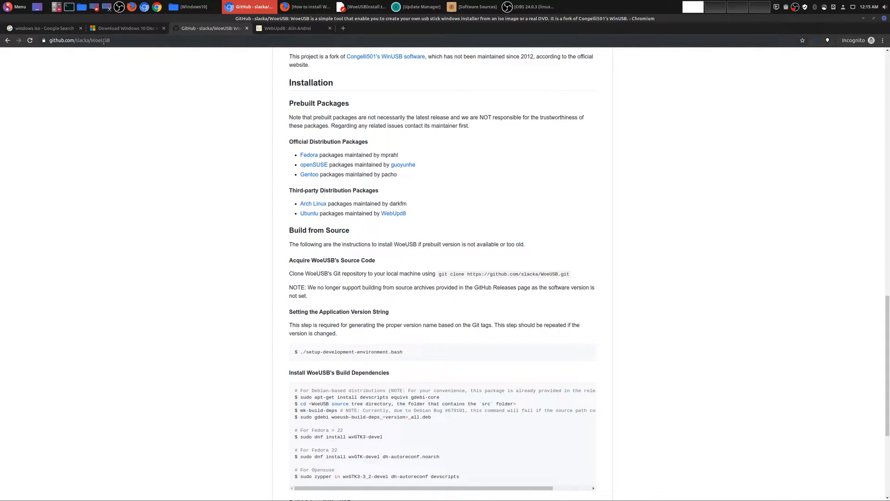
mouse_move(244, 153)
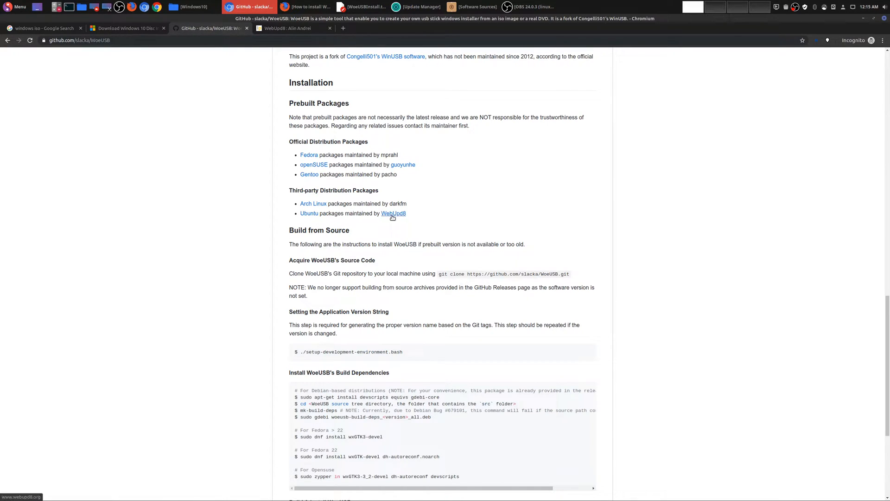
mouse_move(382, 221)
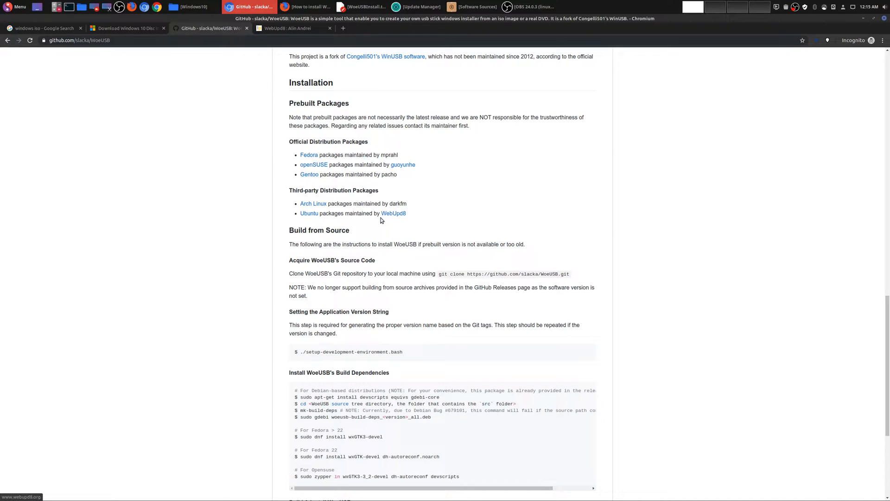
mouse_move(309, 213)
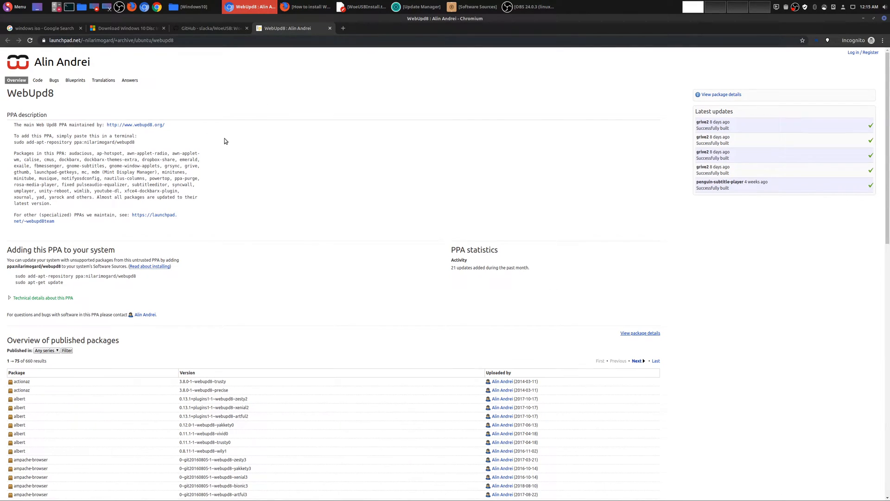
Scroll the WebUpd8 PPA page down to the 'Adding this PPA to your system' commands.
scroll("down", 3)
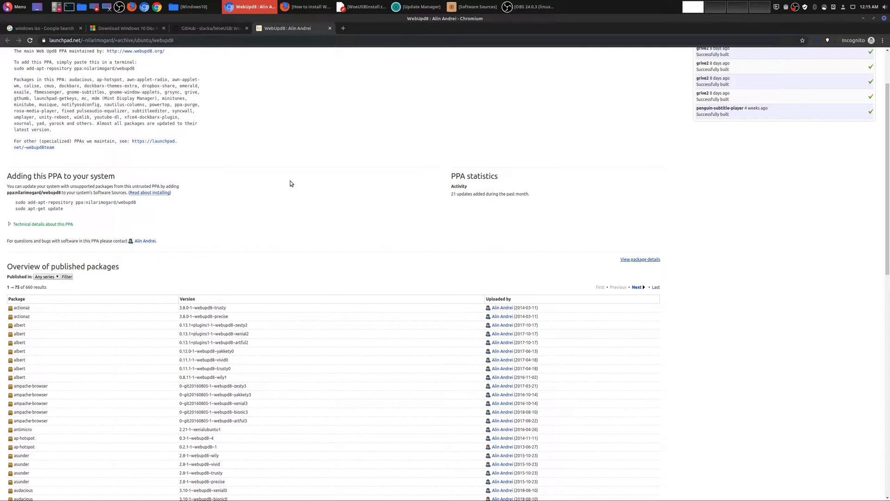
mouse_move(294, 169)
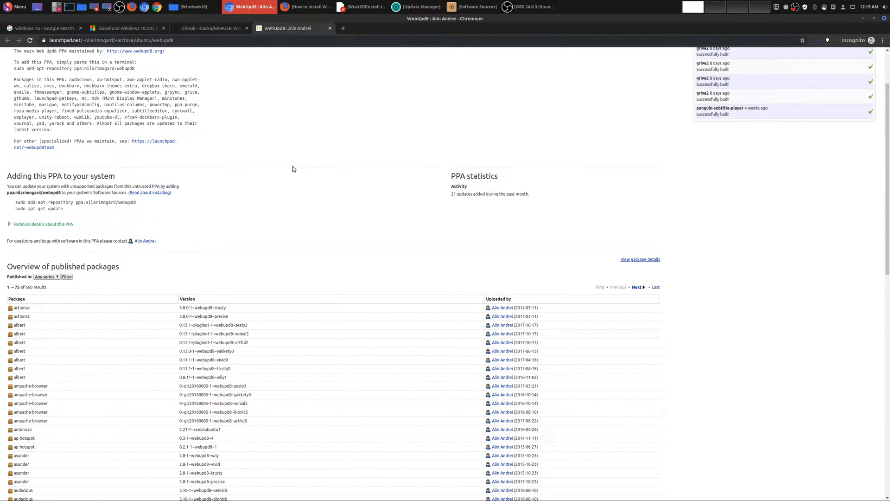
mouse_move(308, 169)
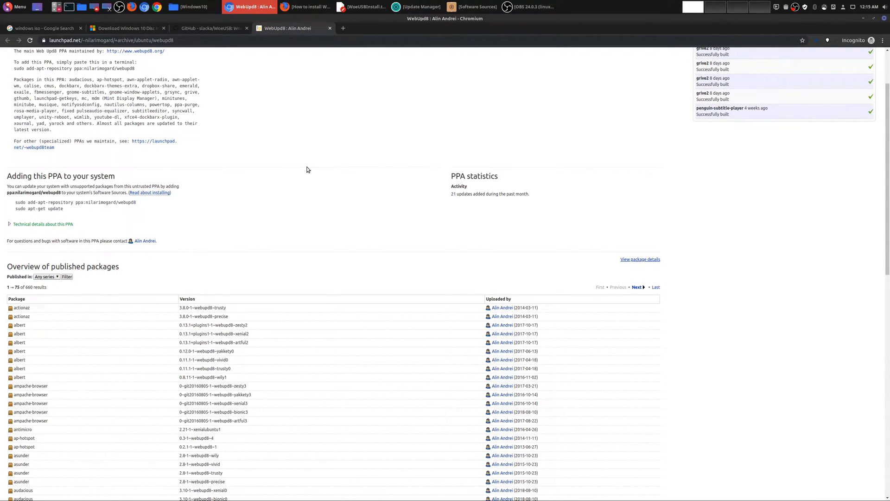
mouse_move(45, 23)
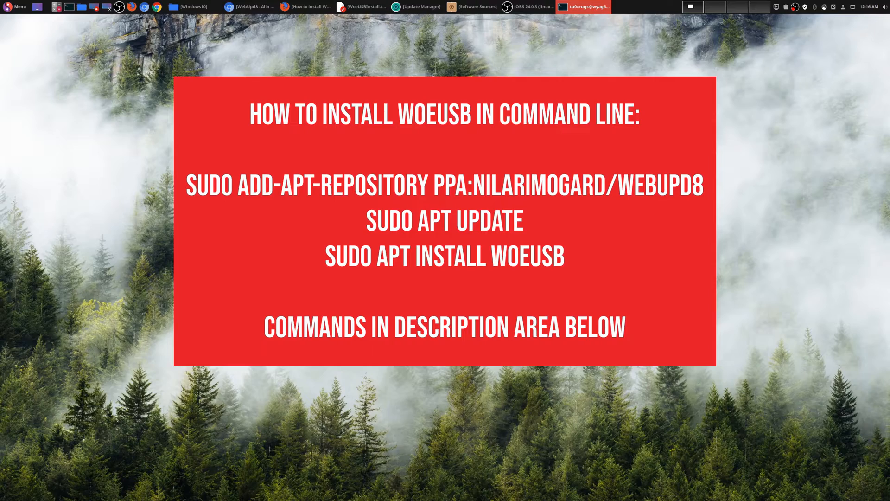
Bring up the terminal and minimize it, leaving the bare desktop.
left_click(474, 6)
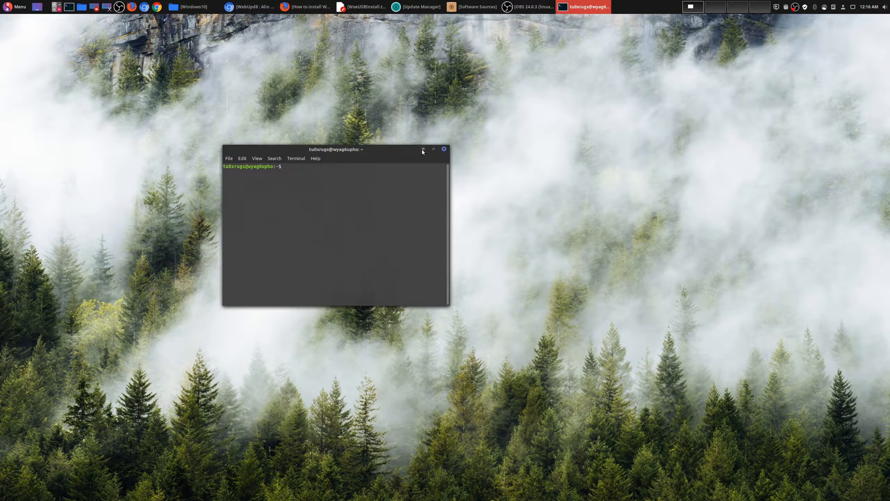
left_click(423, 149)
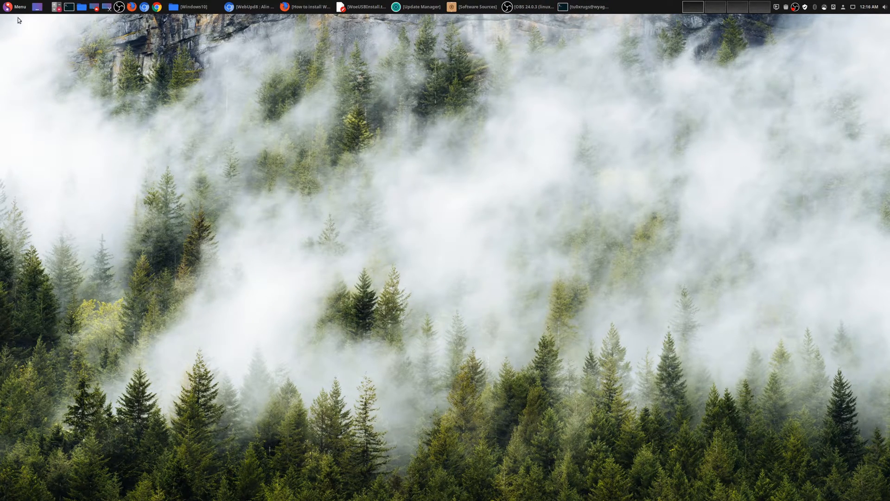
Launch WoeUSB from Menu > Administration and drag its window to the right.
left_click(16, 7)
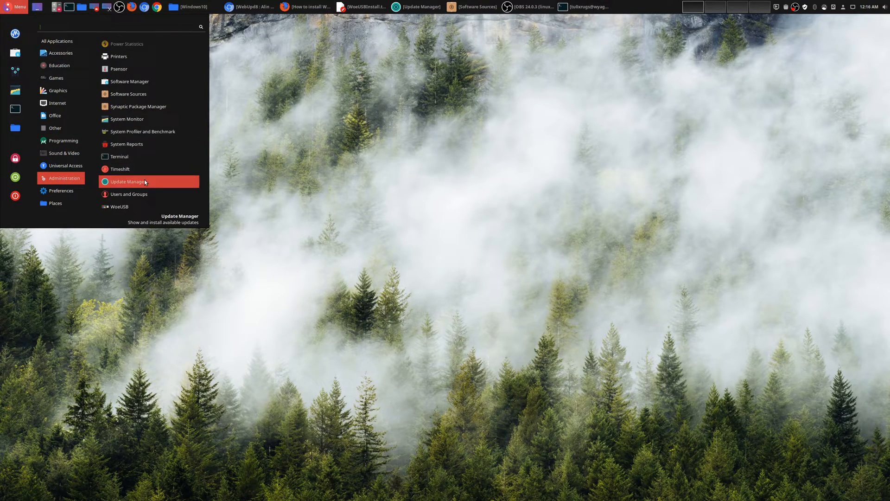
mouse_move(131, 206)
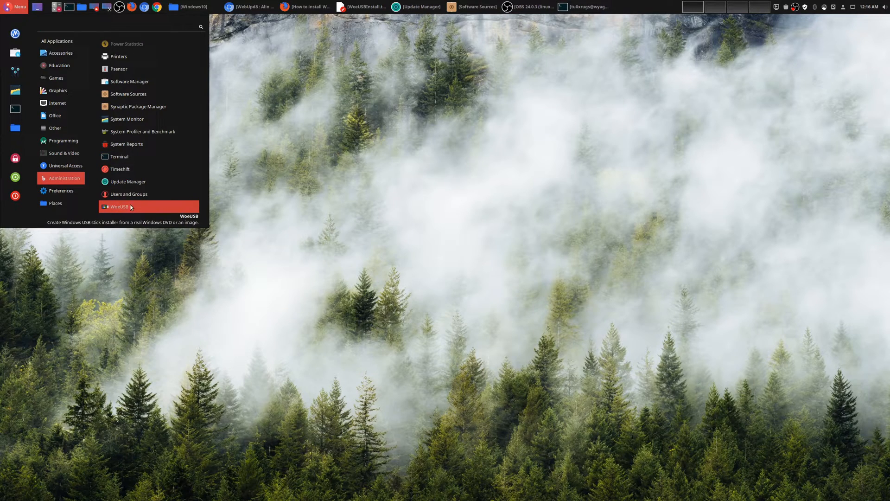
left_click(119, 206)
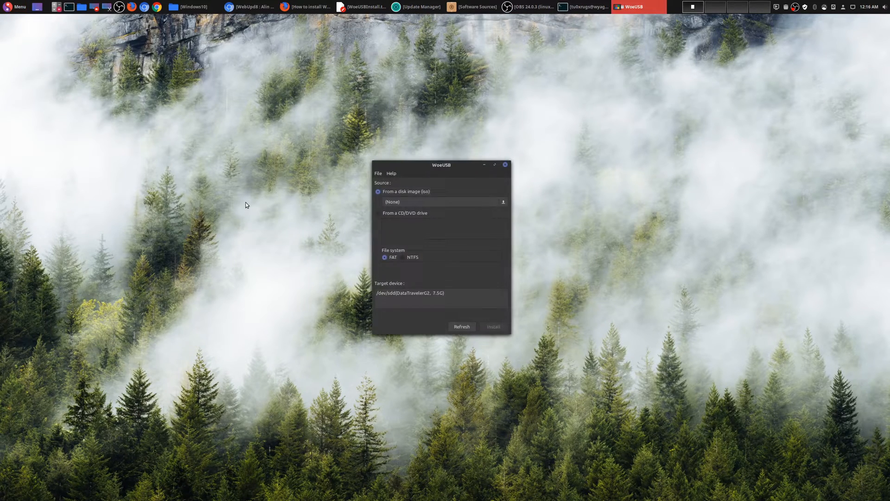
mouse_move(286, 207)
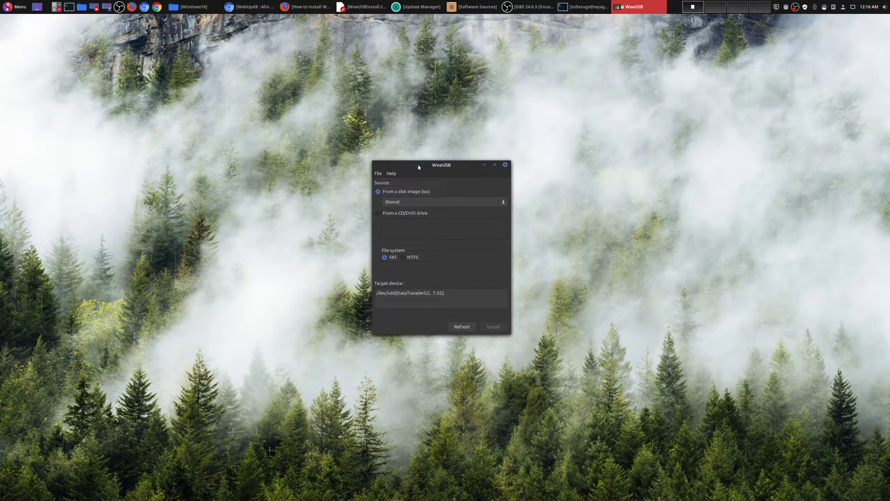
left_click_drag(418, 165, 596, 140)
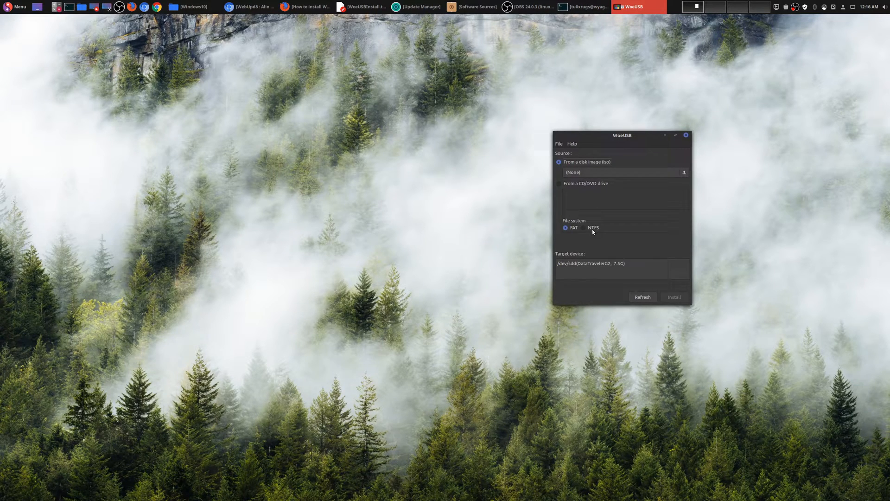
mouse_move(18, 10)
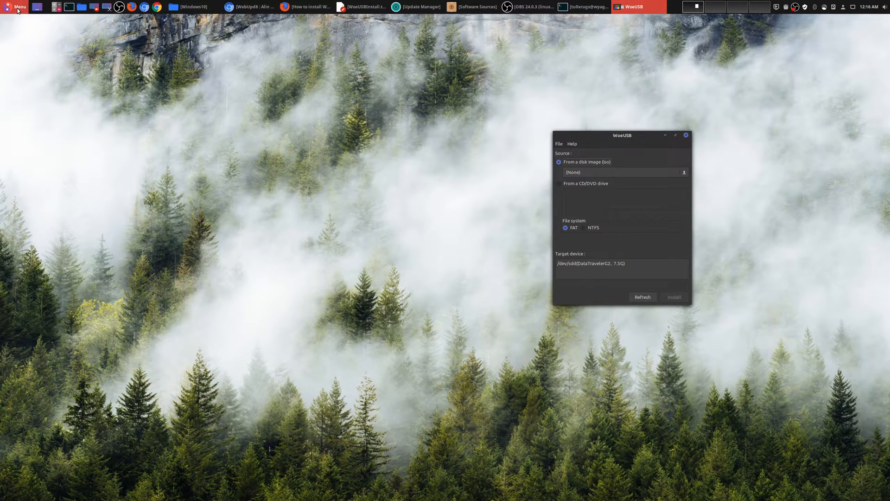
left_click(16, 6)
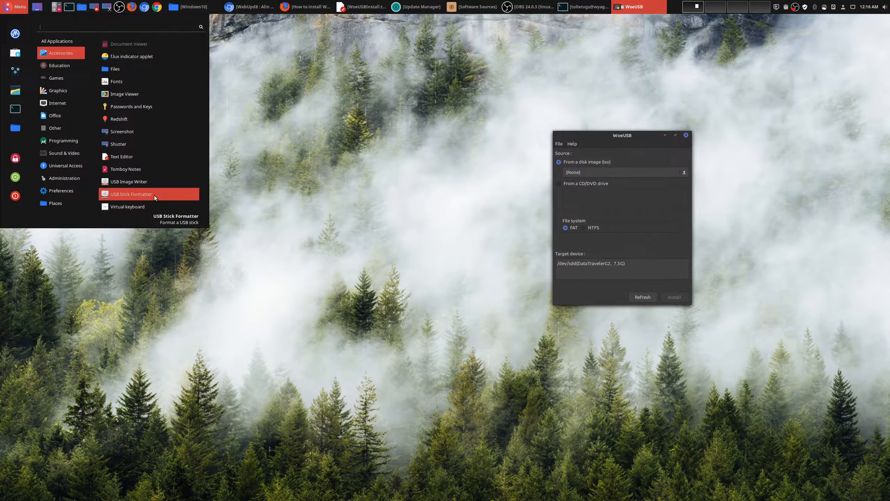
left_click(130, 194)
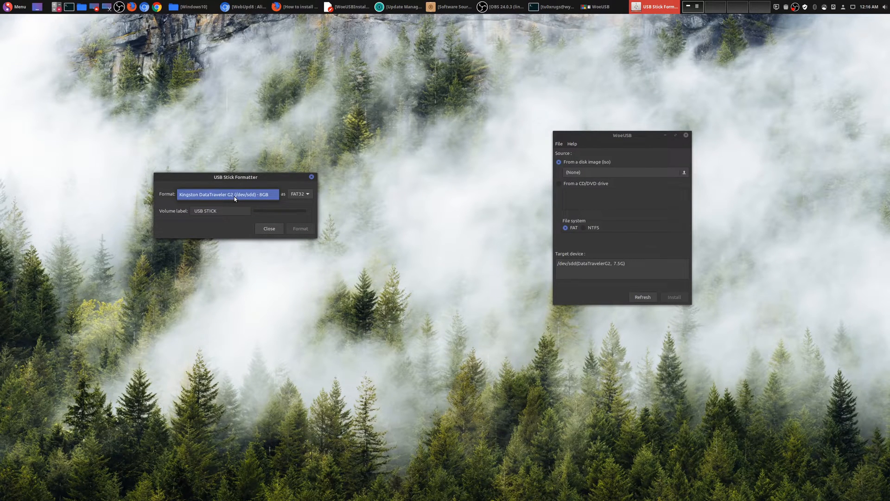
left_click(299, 193)
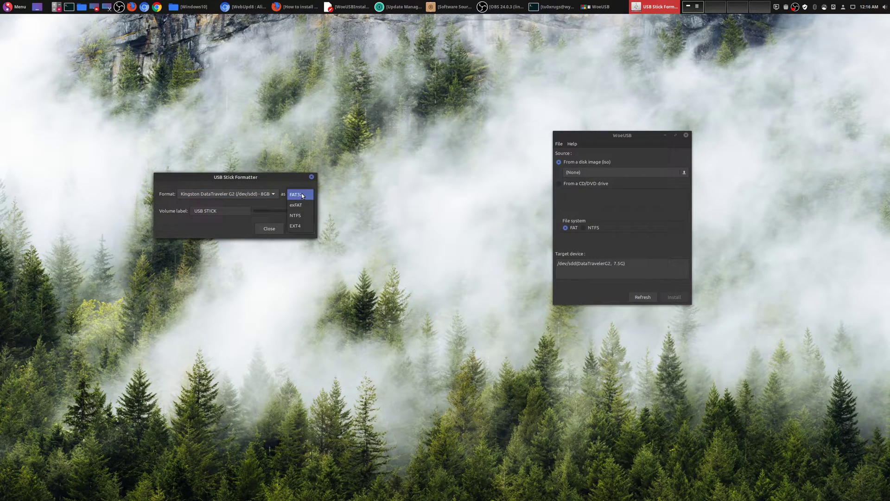
left_click(299, 195)
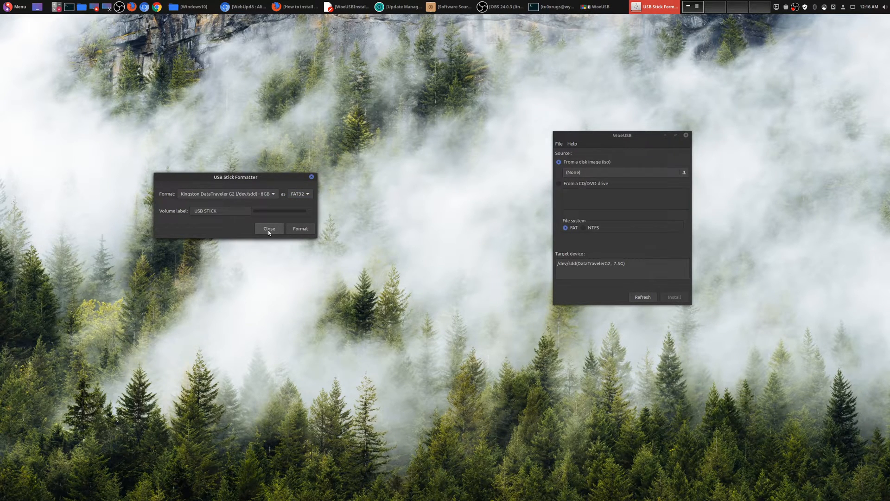
left_click(269, 229)
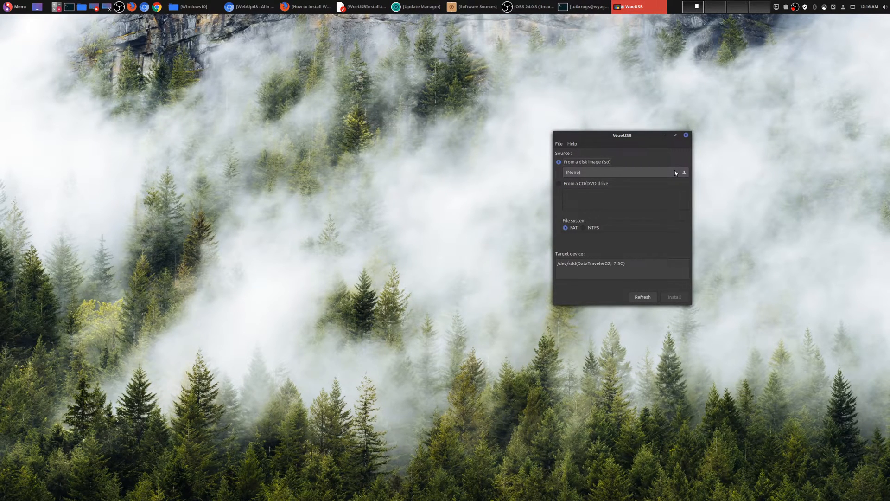
Choose Win10_1909_English_x64.iso as the source image and NTFS as the file system.
left_click(684, 172)
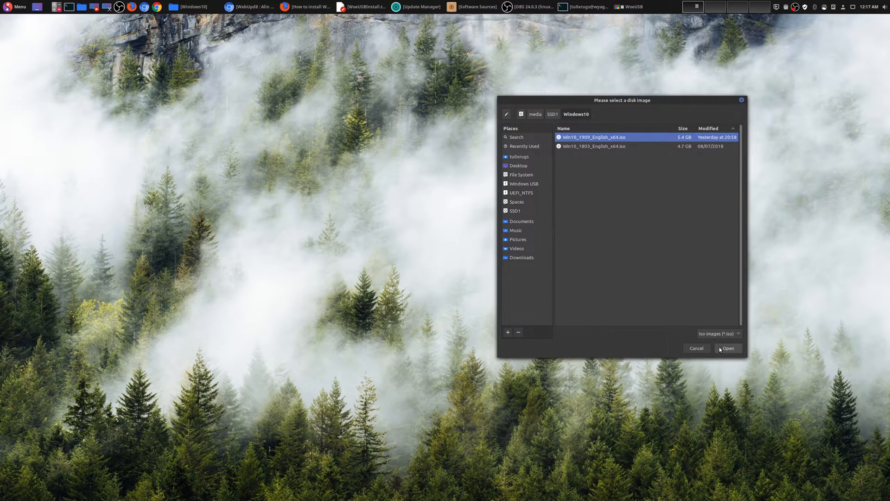
left_click(728, 348)
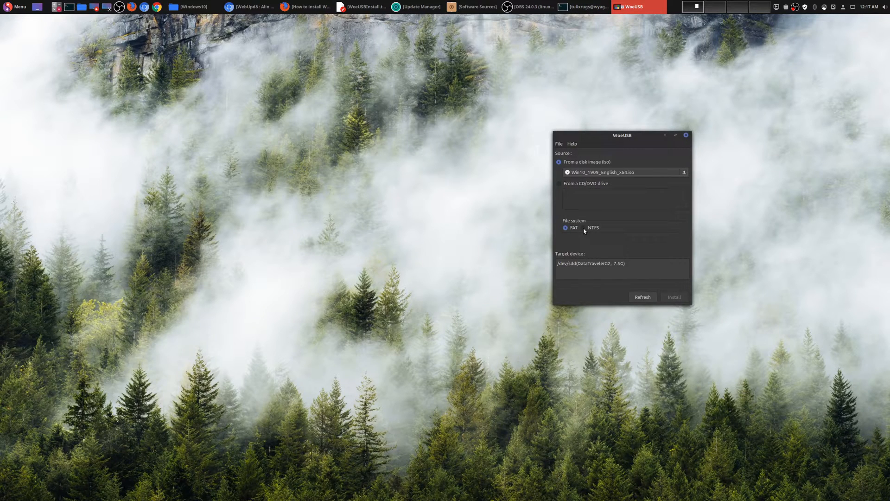
left_click(584, 228)
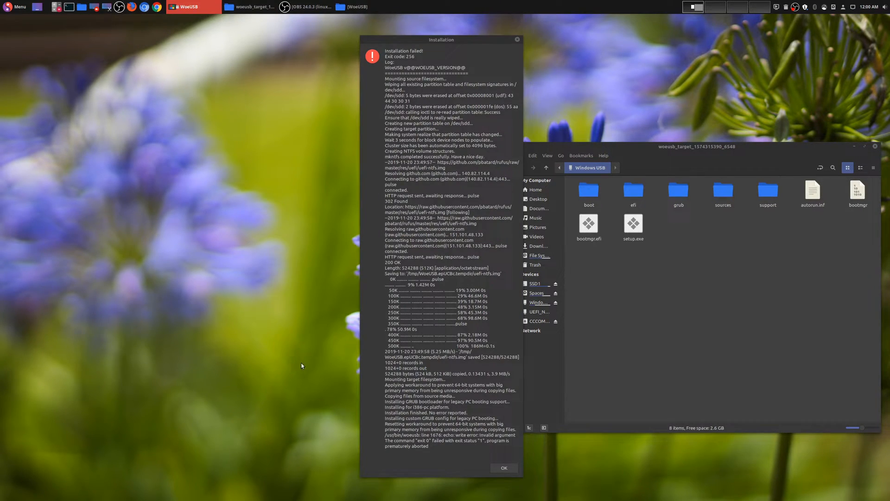
mouse_move(593, 414)
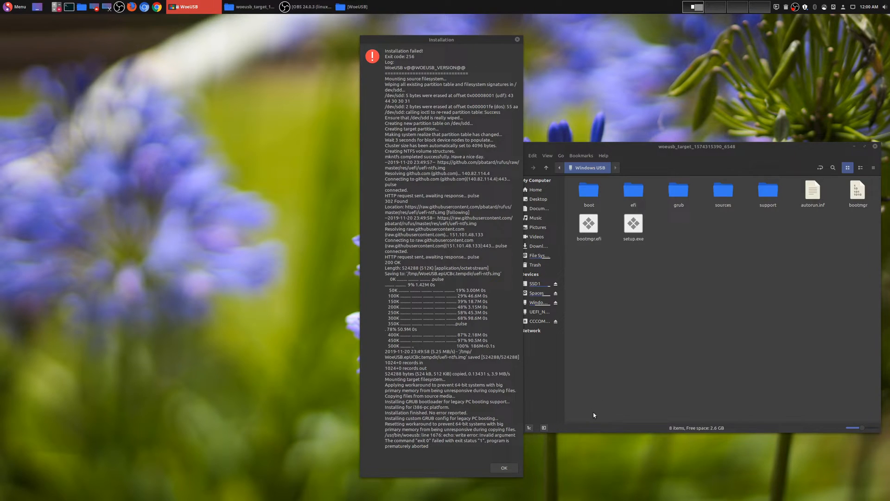
mouse_move(510, 467)
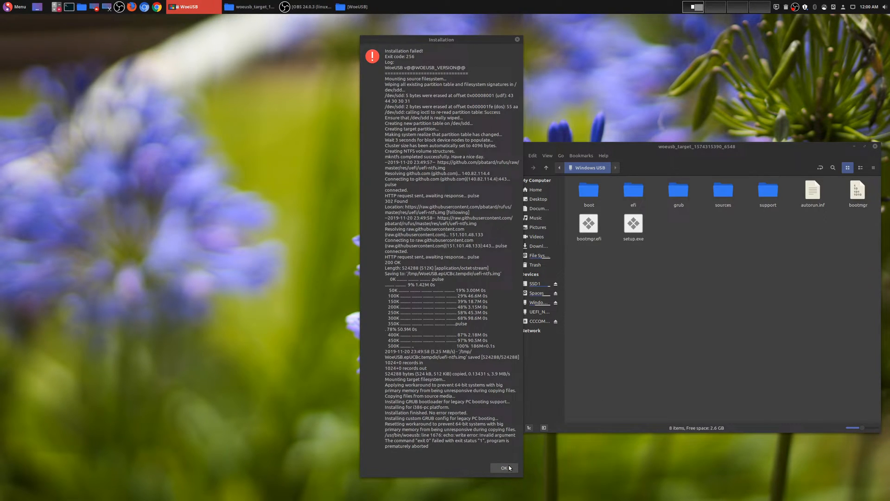
Acknowledge the Installation failed report with OK, returning to the WoeUSB main window.
left_click(502, 467)
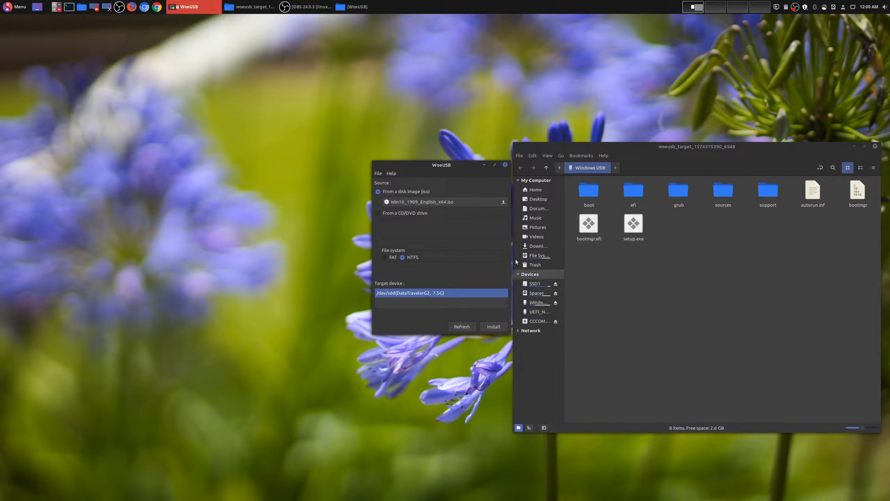